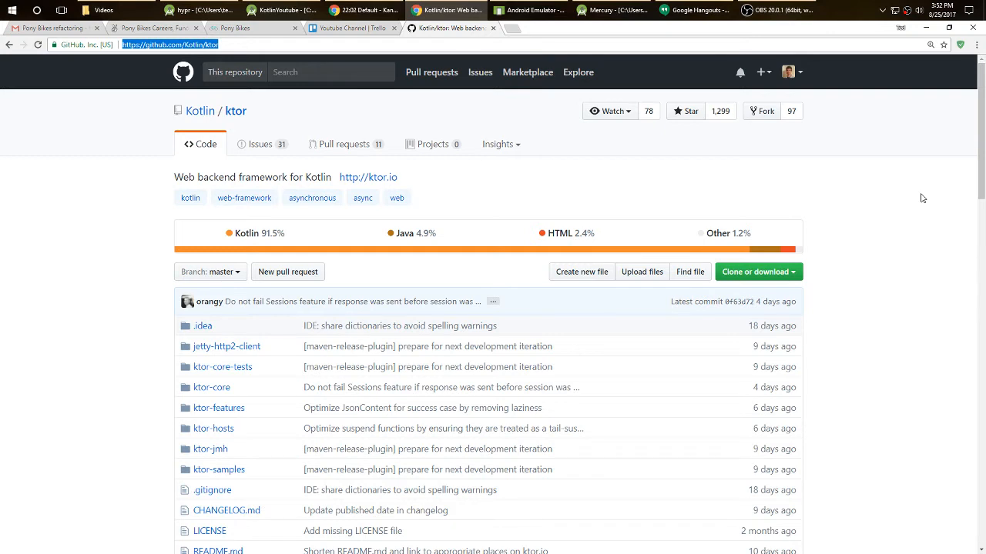
{"action": "mouse_move", "coordinate": [776, 193]}
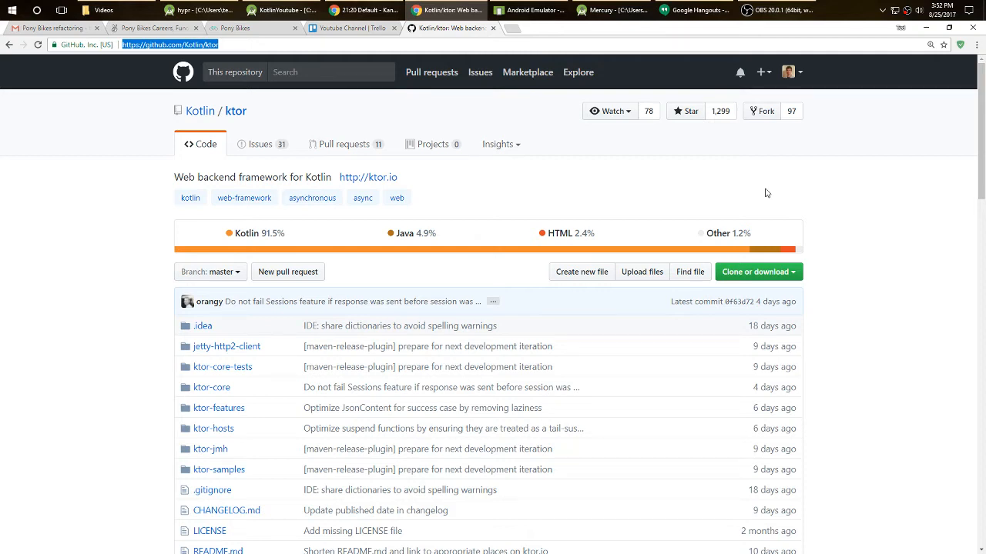
{"action": "mouse_move", "coordinate": [545, 174]}
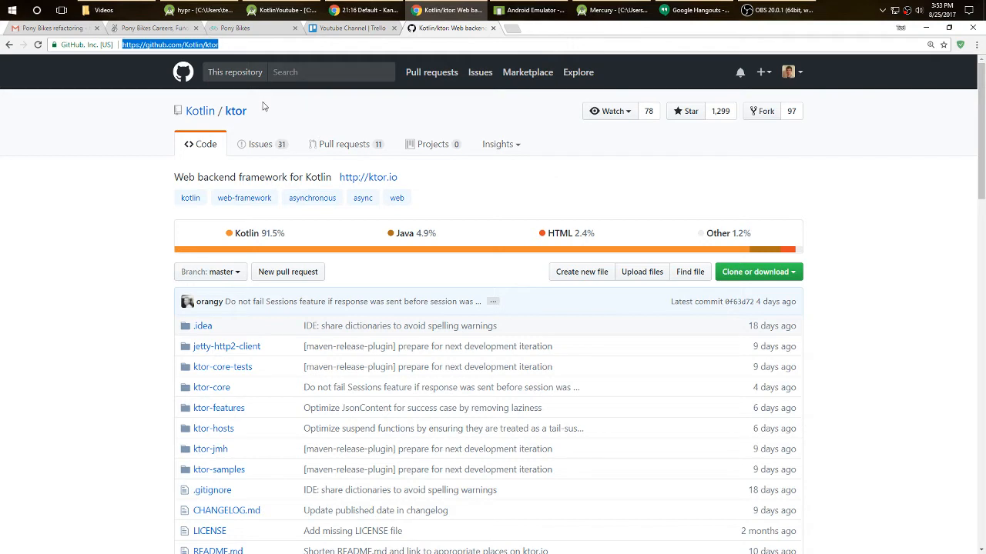
{"action": "mouse_move", "coordinate": [270, 248]}
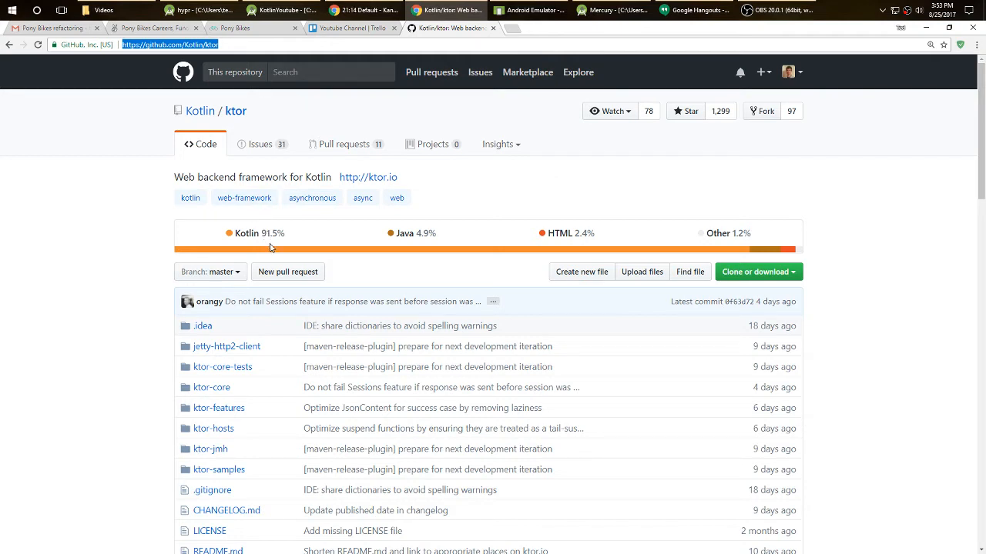
{"action": "mouse_move", "coordinate": [323, 227]}
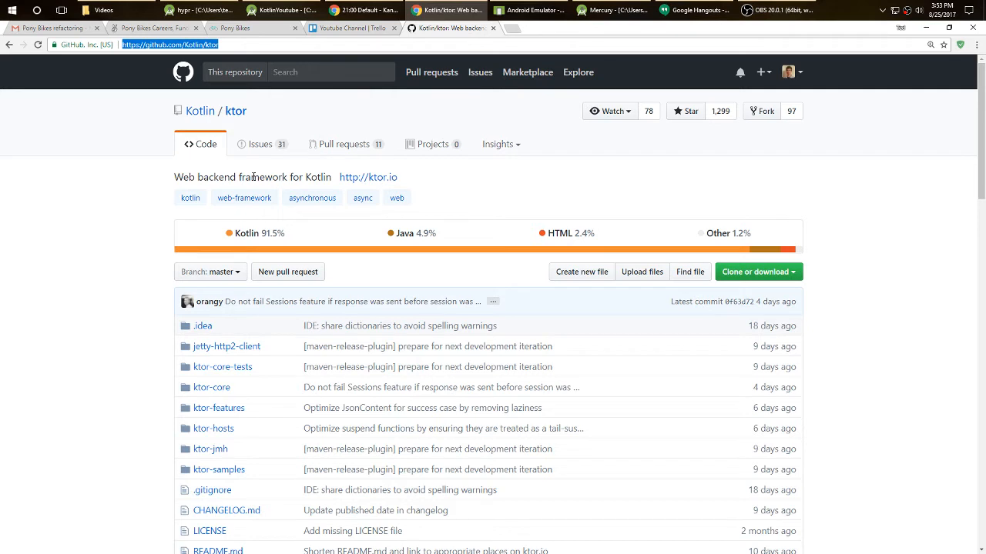
{"action": "mouse_move", "coordinate": [431, 186]}
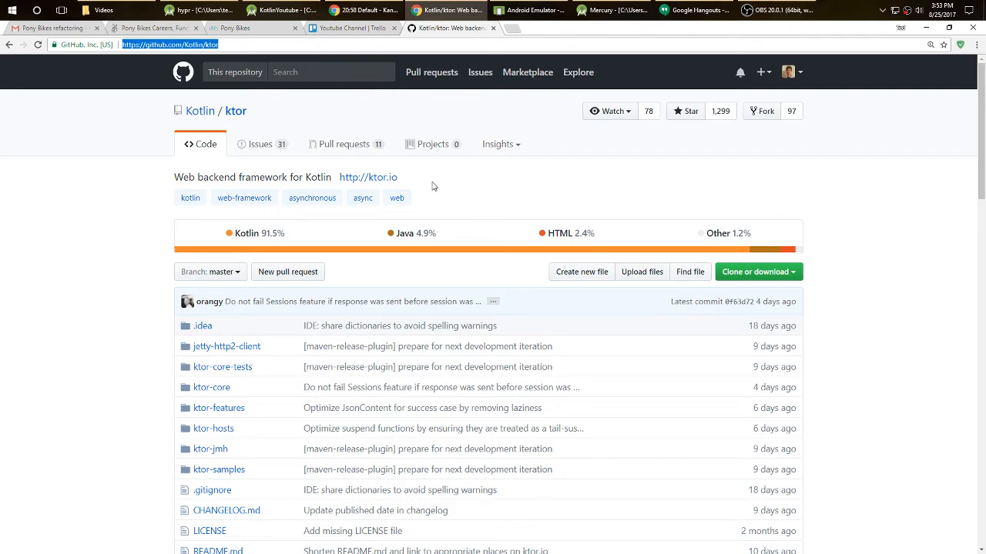
{"action": "mouse_move", "coordinate": [429, 184]}
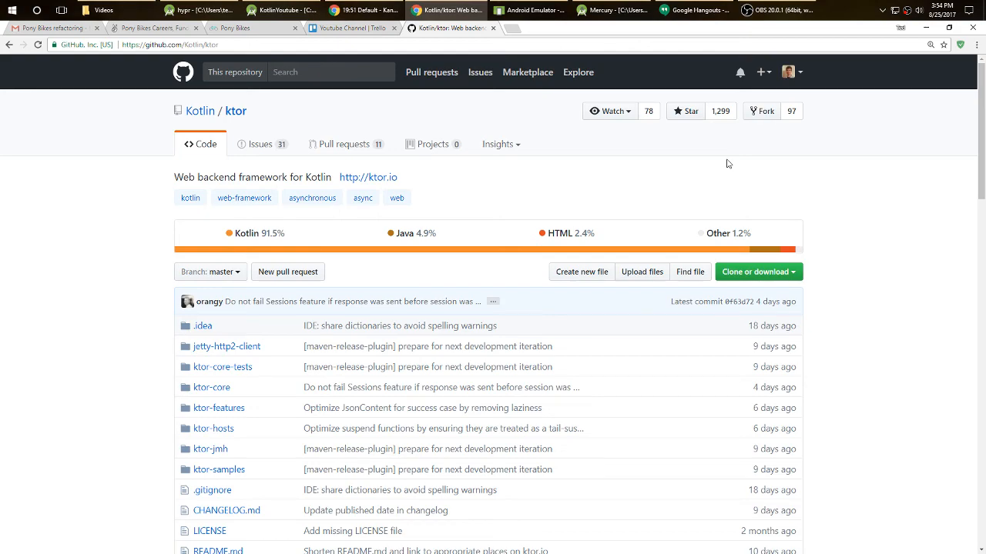
{"action": "scroll", "scroll_direction": "down", "scroll_amount": 3}
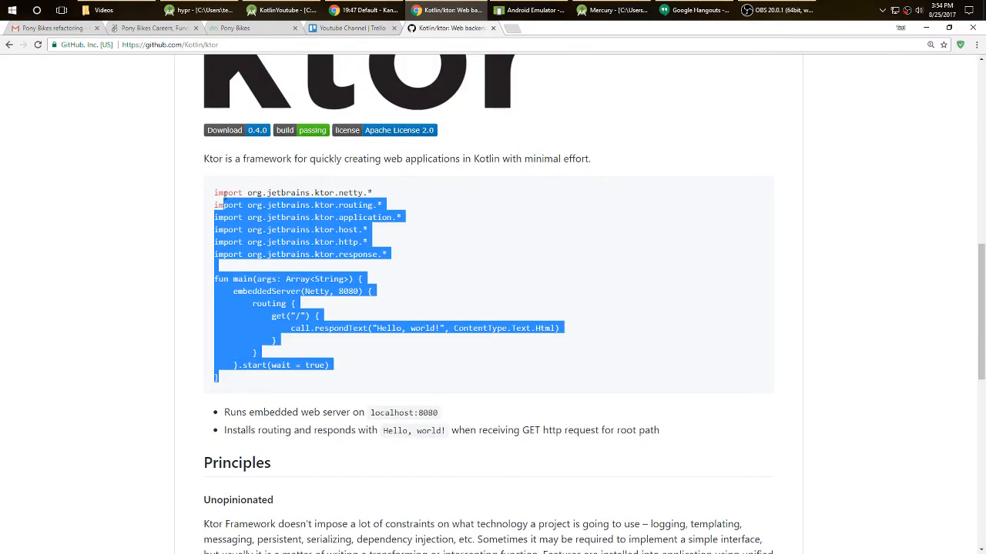
{"action": "scroll", "scroll_direction": "down", "scroll_amount": 3}
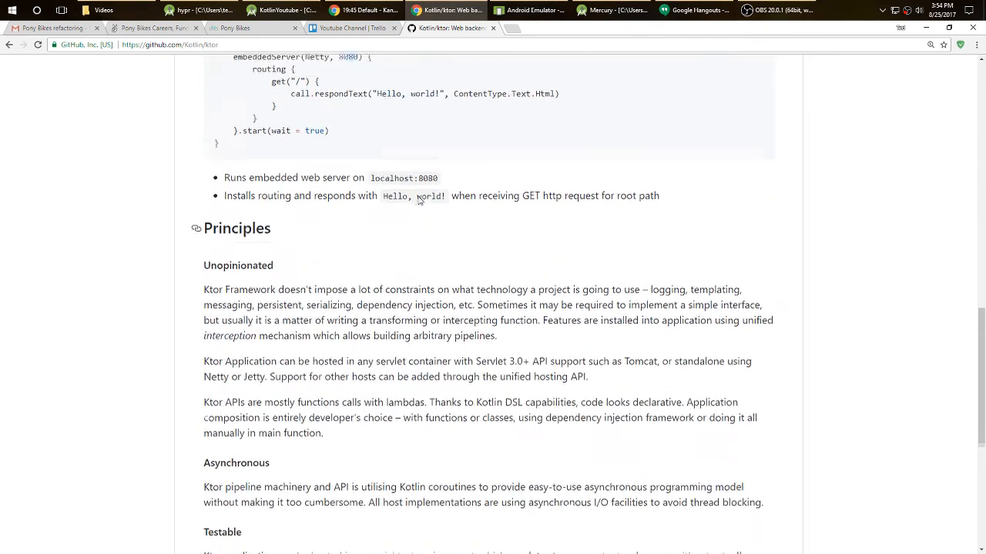
{"action": "scroll", "scroll_direction": "up", "scroll_amount": 3}
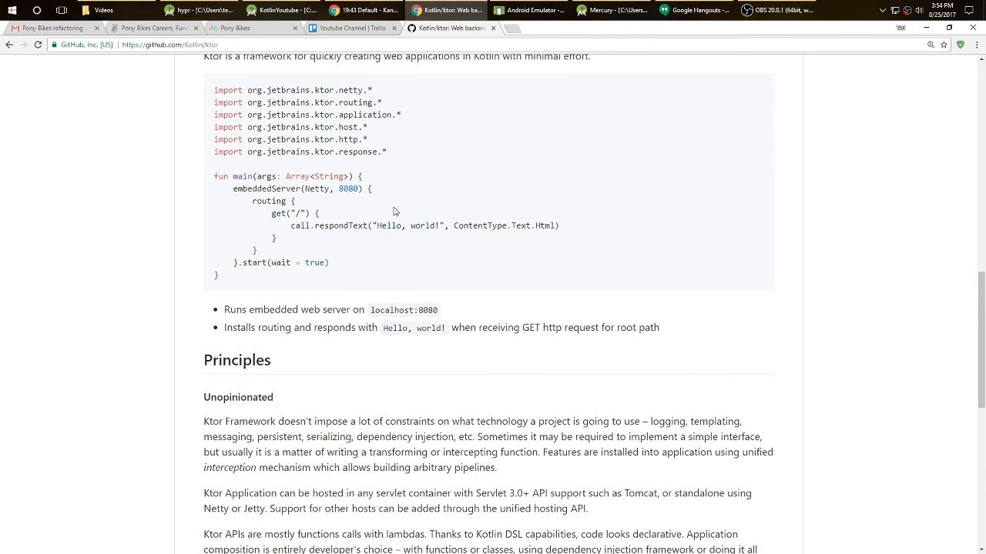
{"action": "scroll", "scroll_direction": "down", "scroll_amount": 3}
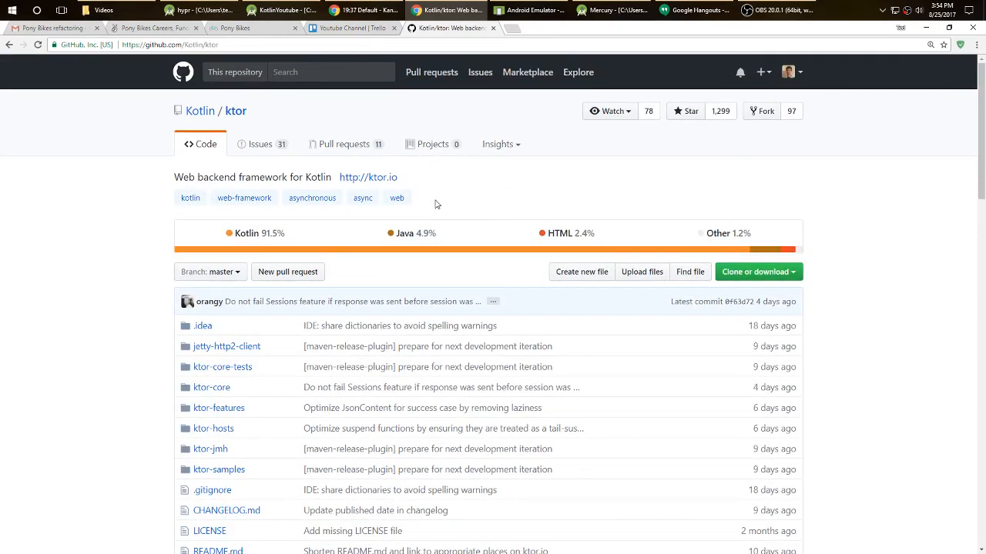
{"action": "mouse_move", "coordinate": [503, 207]}
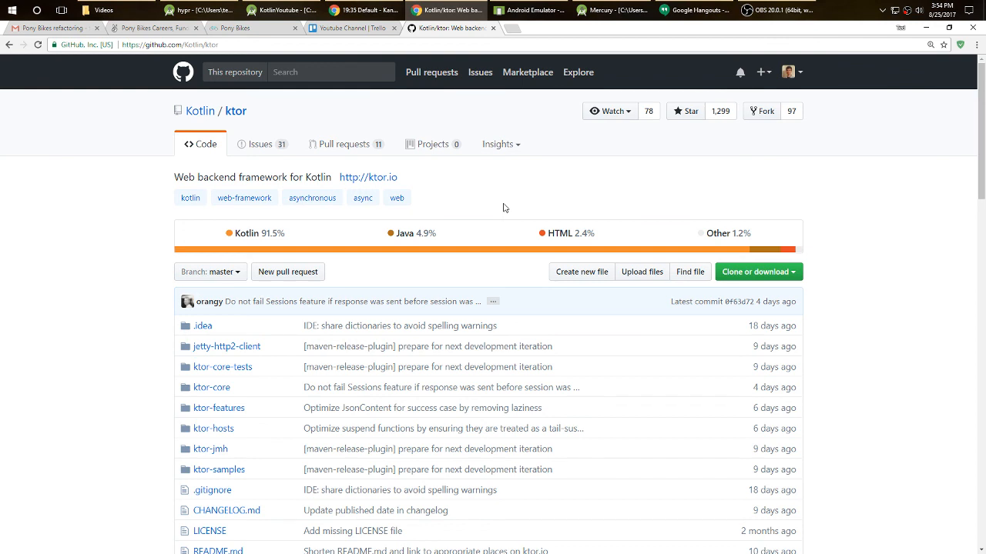